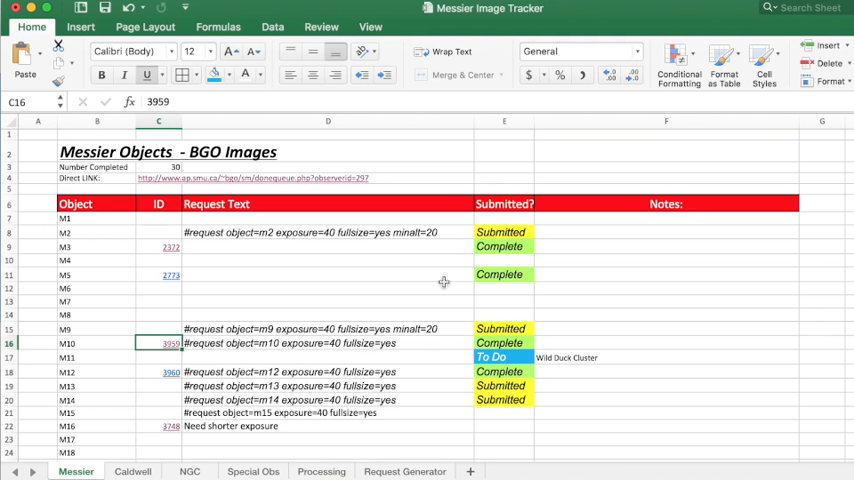
mouse_move(118, 236)
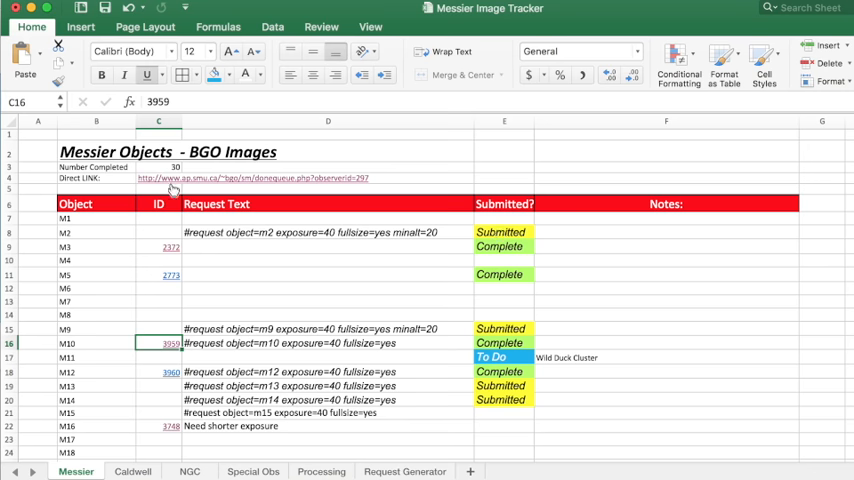
- Follow the direct link to observation 2372 (M3), then go to the other completed requests list
click(252, 178)
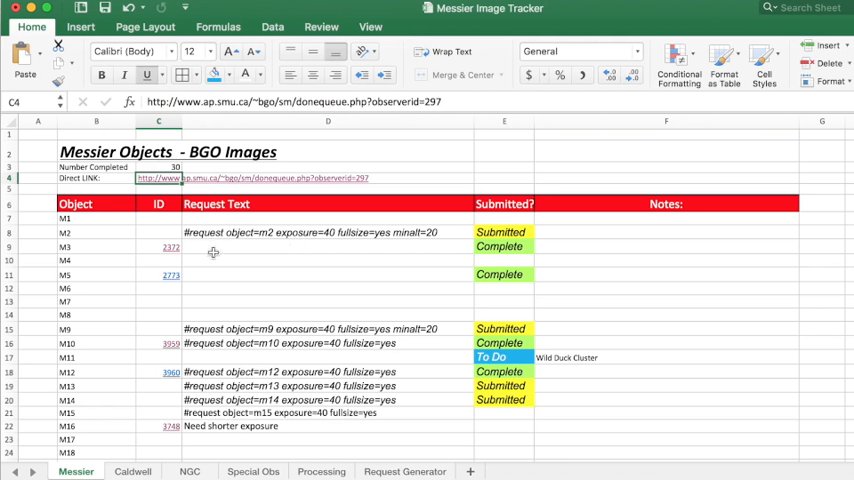
mouse_move(170, 246)
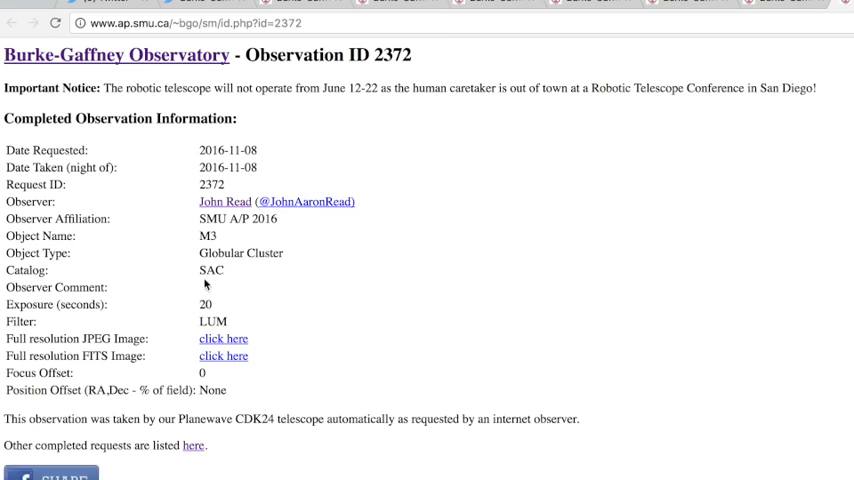
scroll(down, 3)
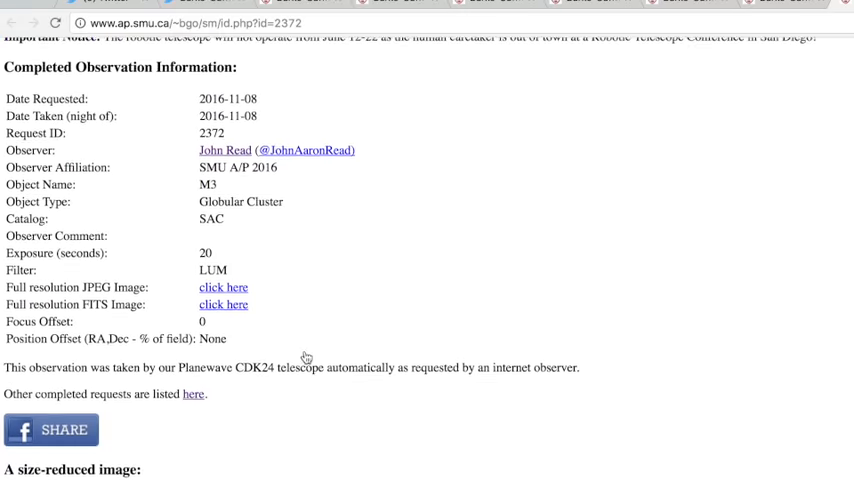
scroll(down, 3)
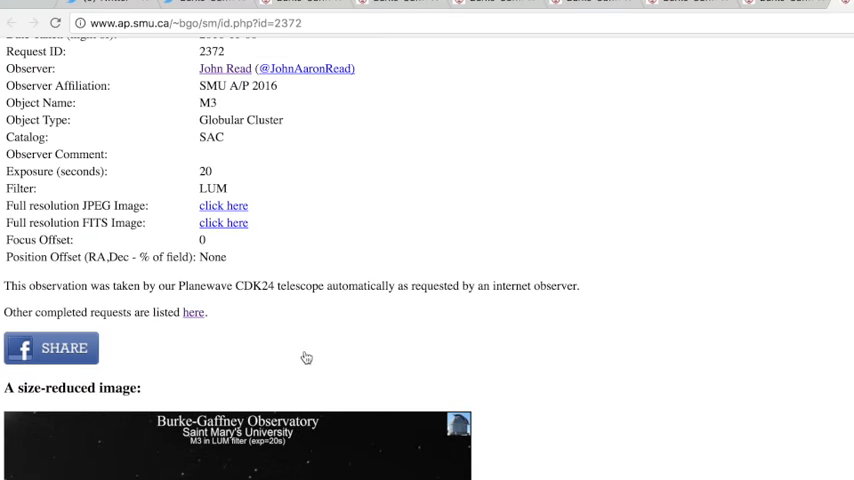
mouse_move(396, 308)
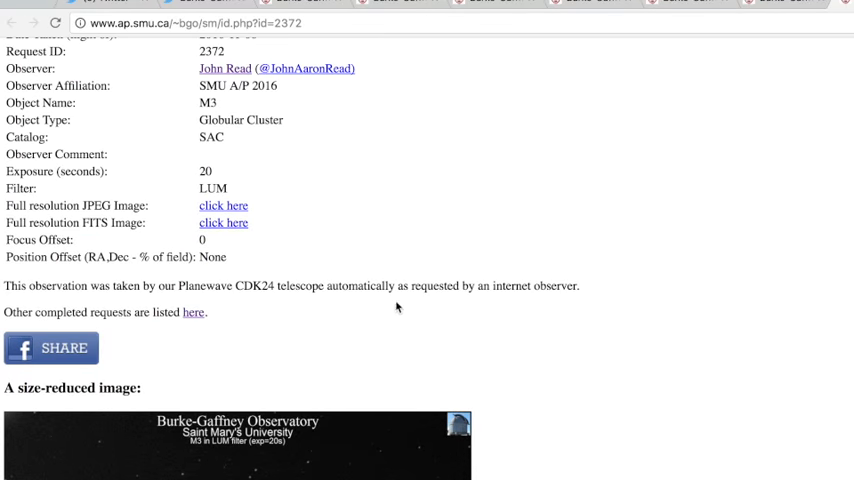
click(192, 312)
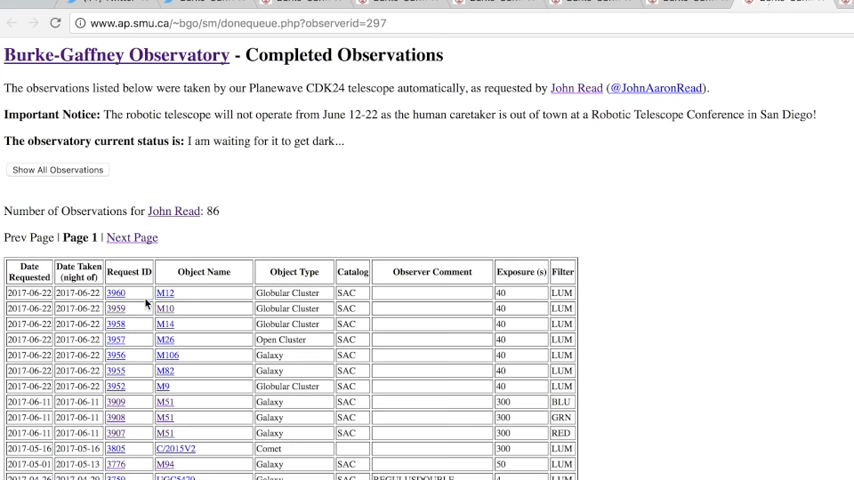
mouse_move(116, 308)
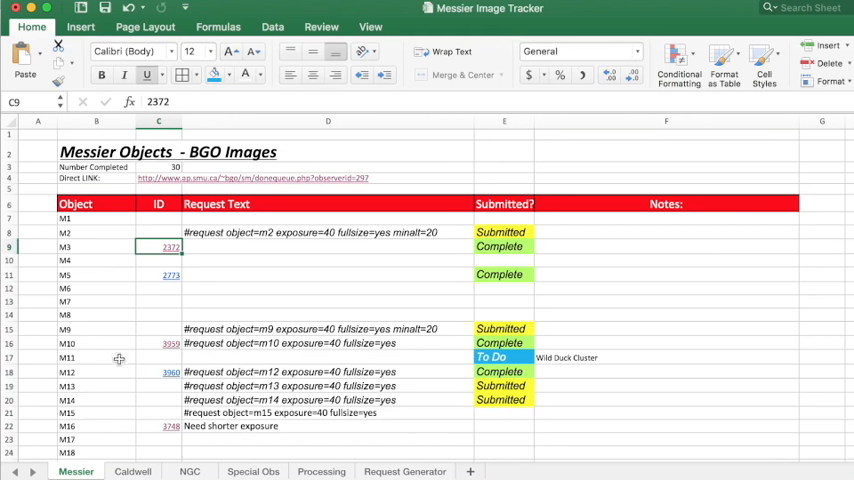
- Switch back to the Messier sheet showing M3's linked ID 2372 in C9
click(160, 344)
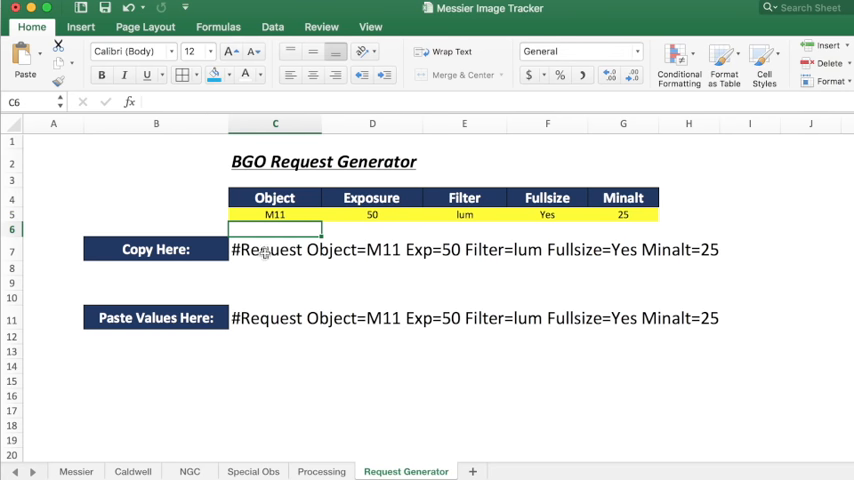
mouse_move(738, 256)
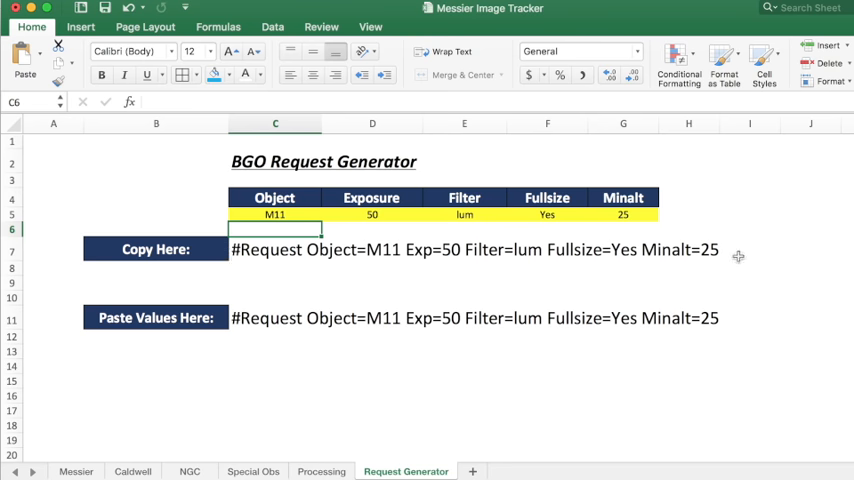
- Copy the M11 request from C7 into C11 as values: Object=M11 Exp=50 Filter=lum Fullsize=Yes Minalt=25
click(274, 250)
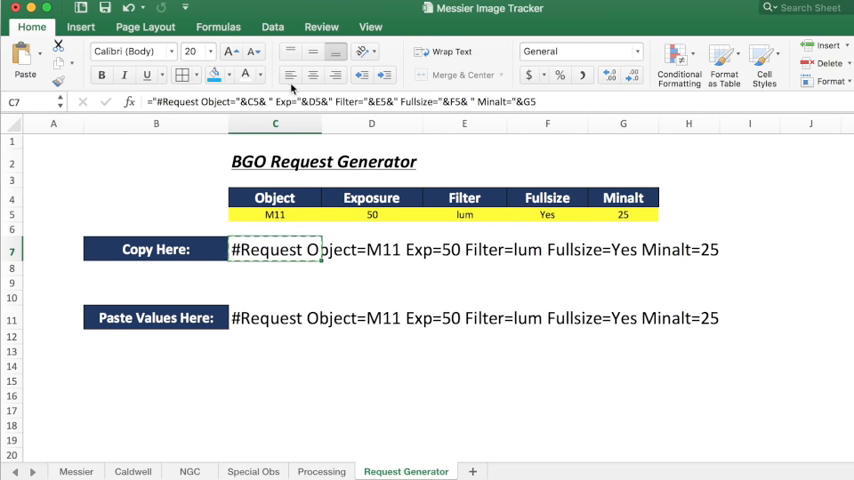
click(276, 318)
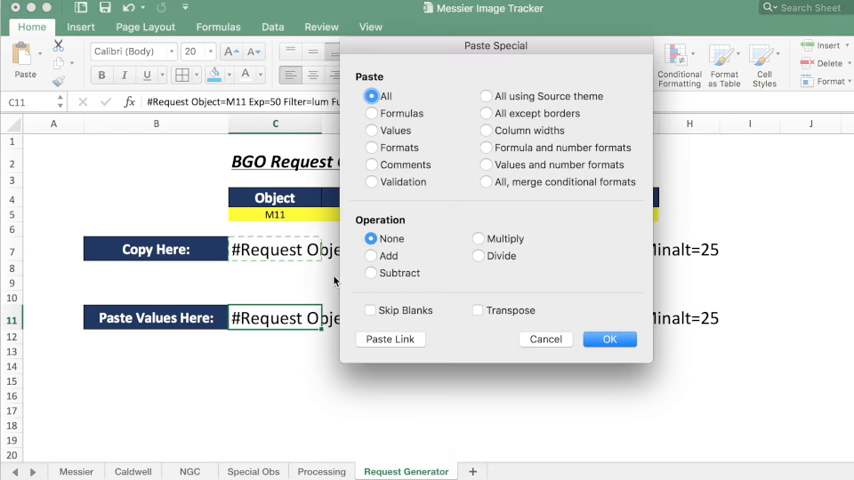
click(608, 340)
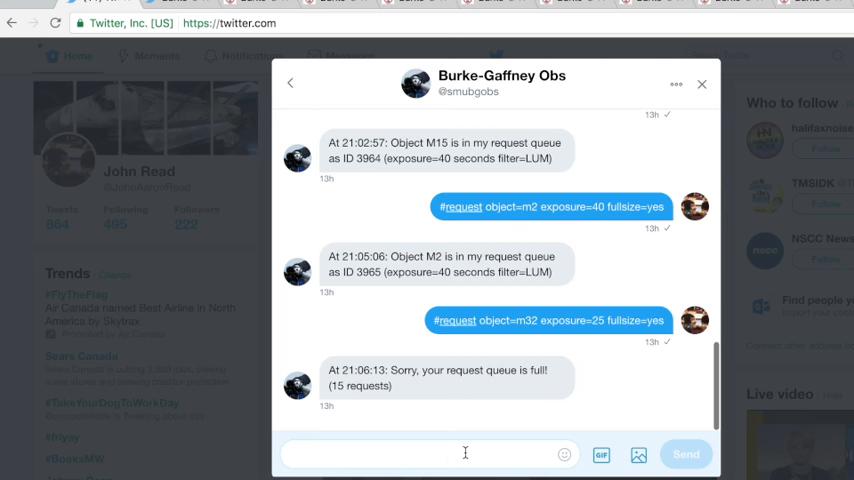
text(#Request Object=M11 Exp=50 Filter=lum Fullsize=Yes Minalt=25)
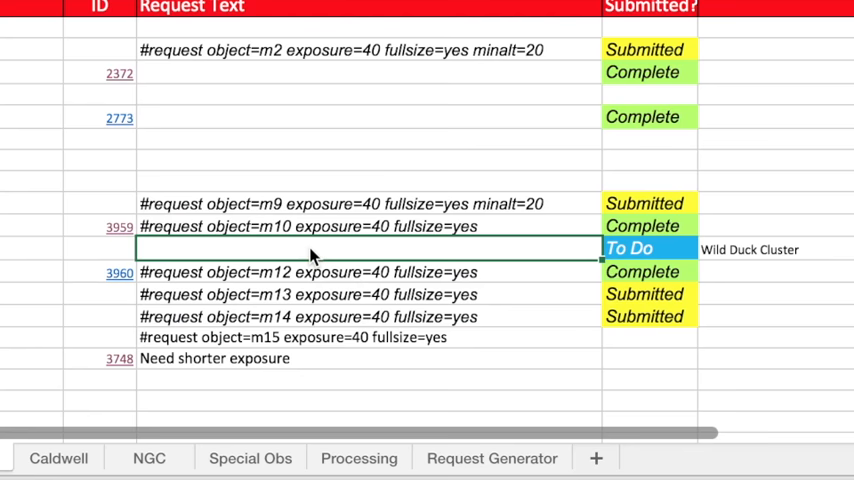
- Enter '#Request Object=M11 Exp=50 Filter=lum Fullsize=Yes Minalt=25' in row 17's Request Text cell
text(#Request Object=M11 Exp=50 Filter=lum Fullsize=Yes Minalt=25)
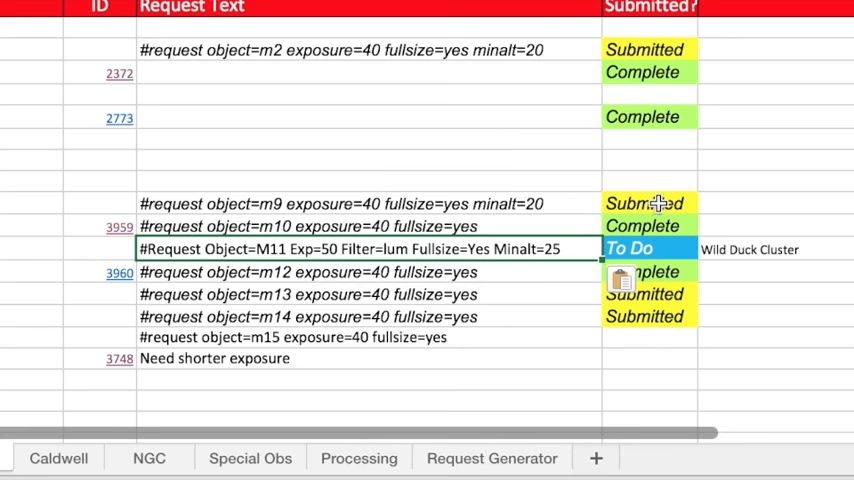
click(644, 204)
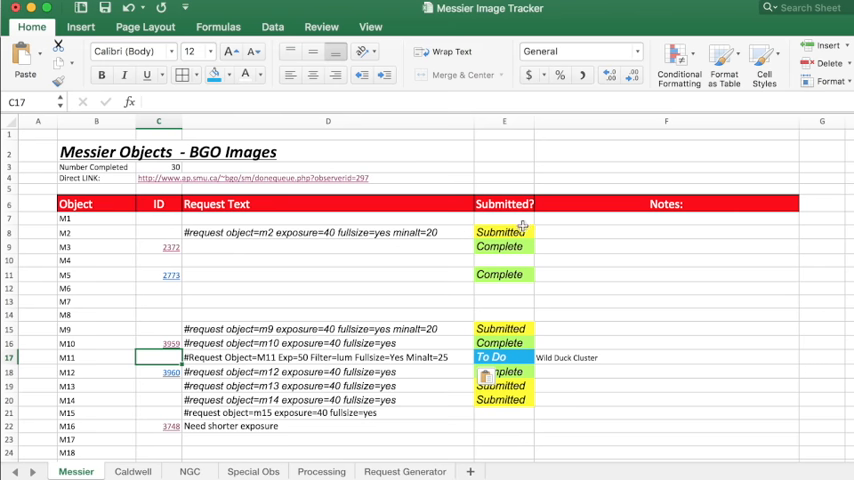
mouse_move(696, 196)
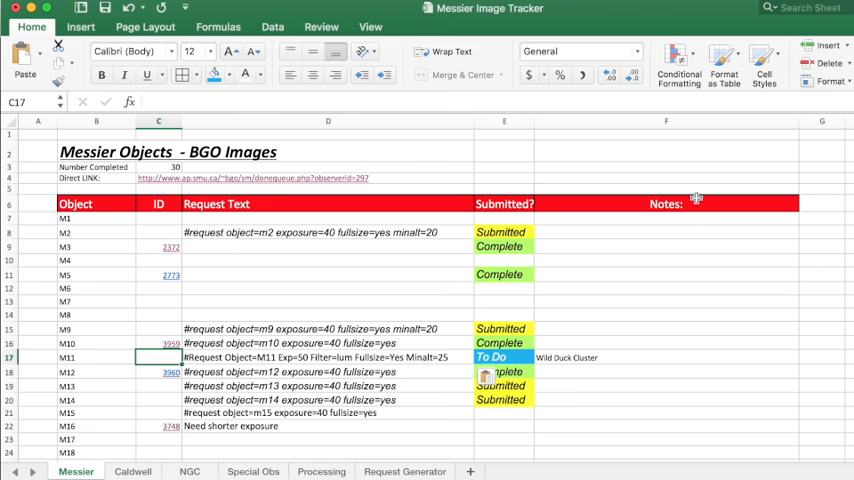